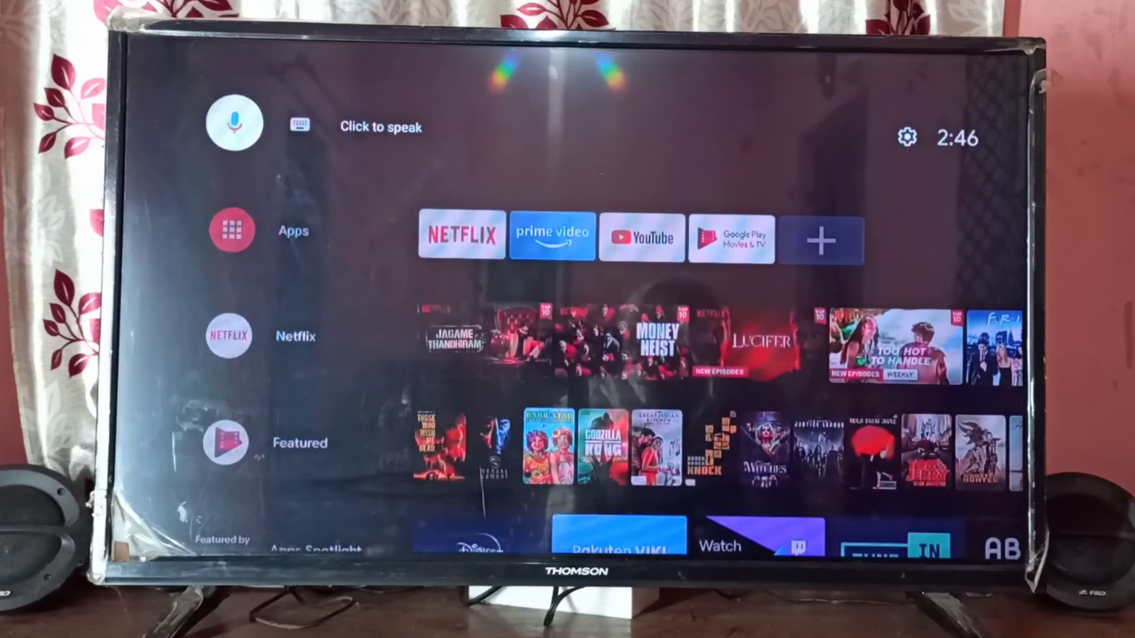
{"action": "mouse_move", "coordinate": [906, 137]}
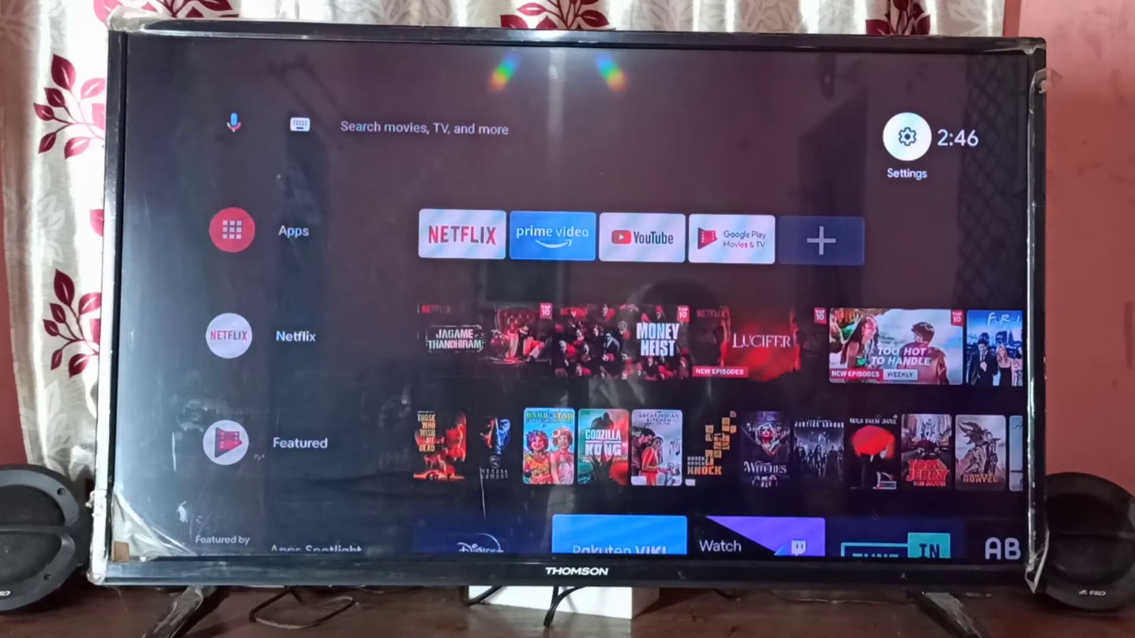
- Go from Settings into Device Preferences and move down the list toward Storage
{"action": "left_click", "coordinate": [905, 135]}
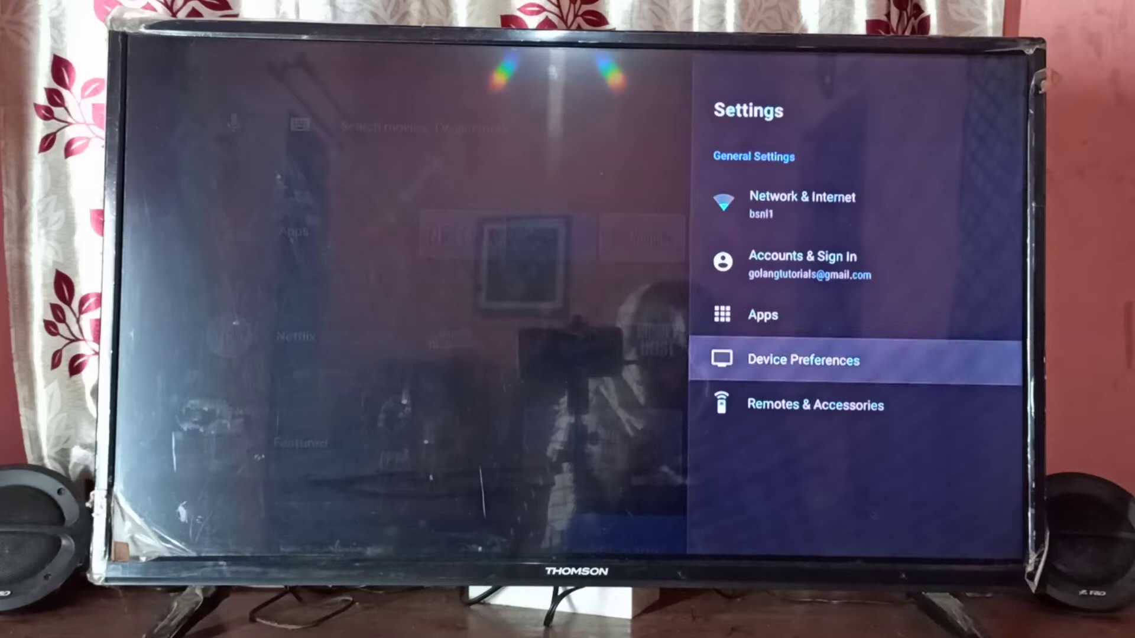
{"action": "left_click", "coordinate": [801, 359]}
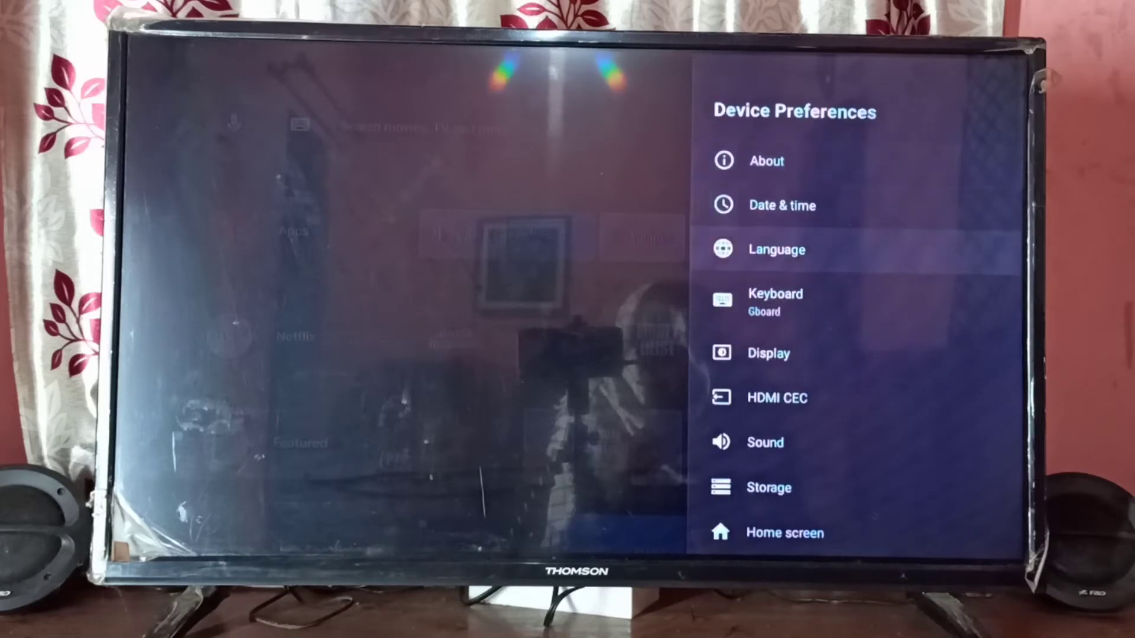
{"action": "scroll", "scroll_direction": "down", "scroll_amount": 3}
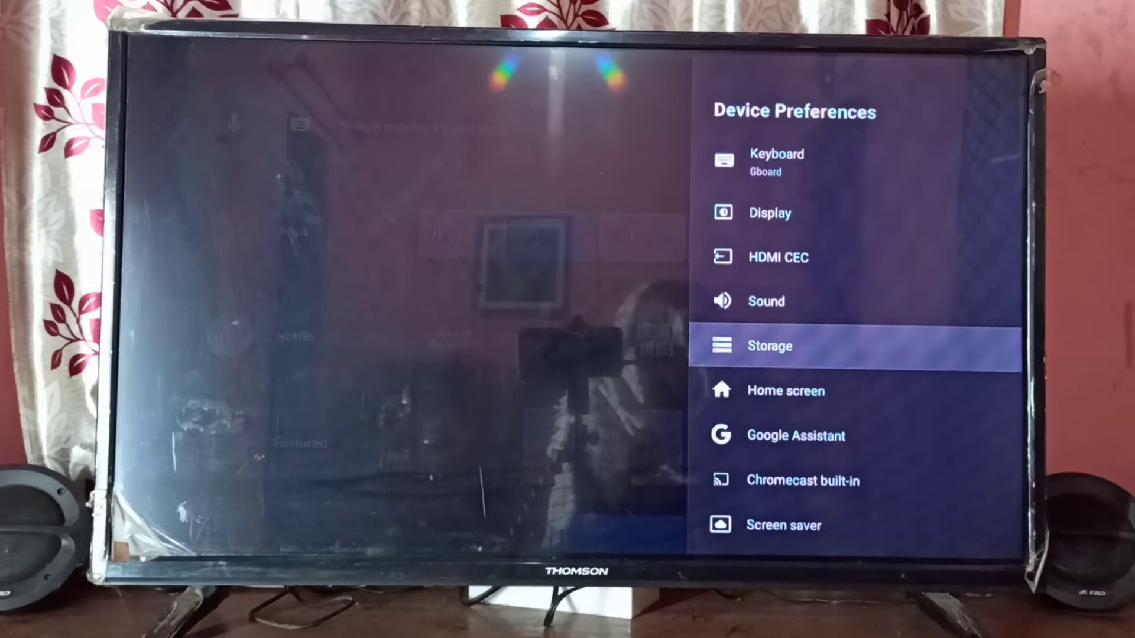
- Show Internal shared storage: Apps 220 MB, Cached data 35 MB, 4.9 GB available
{"action": "left_click", "coordinate": [770, 345]}
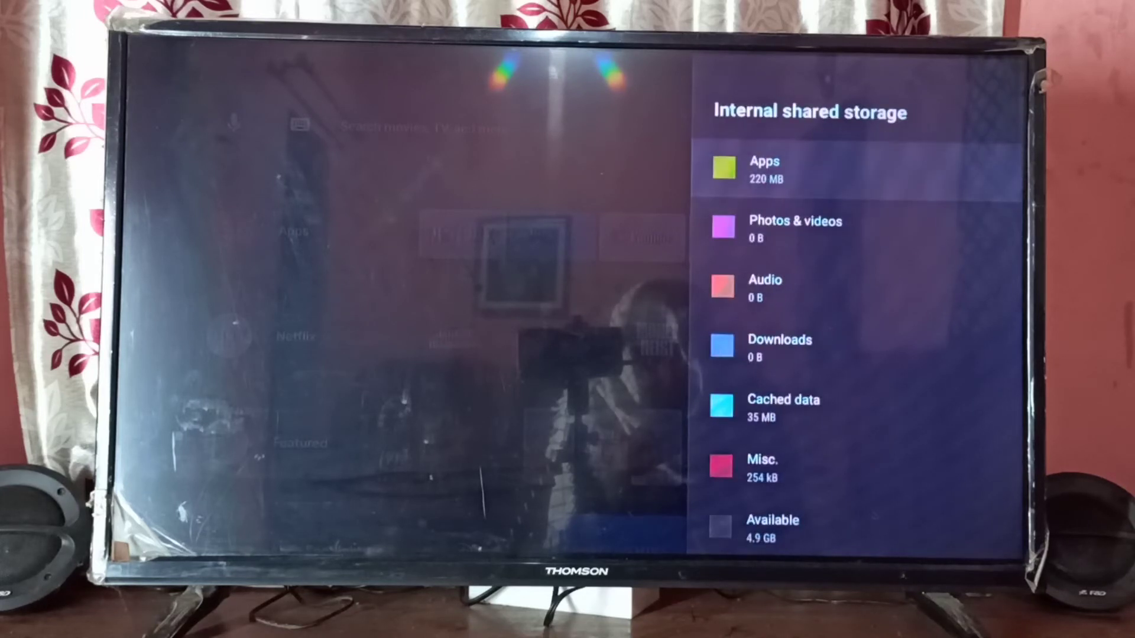